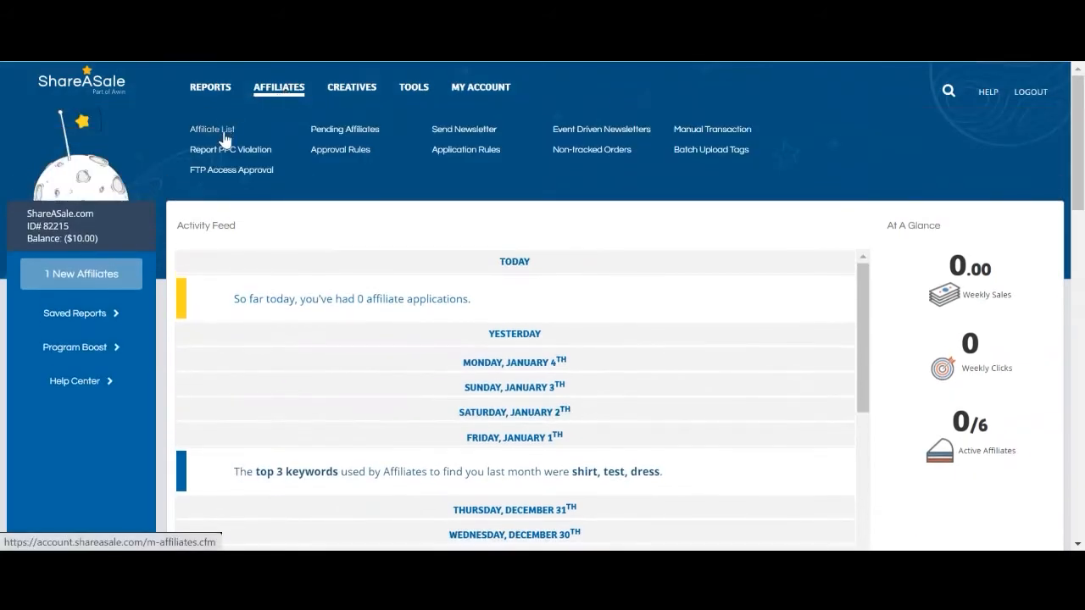
Go to the Affiliate List from the Affiliates menu and head toward the affiliate groups page
{"action": "left_click", "coordinate": [210, 128]}
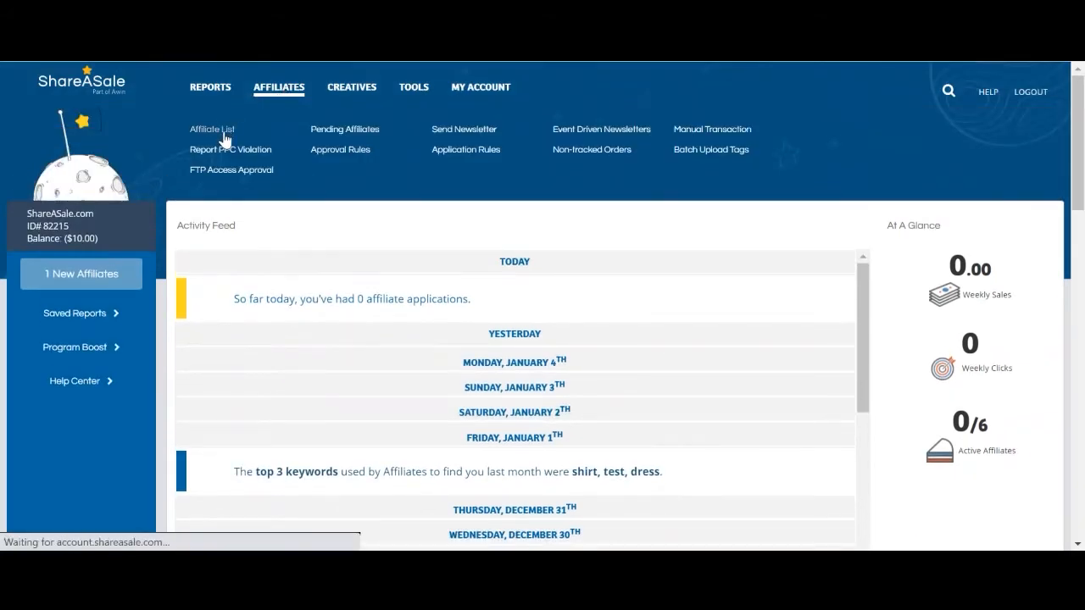
{"action": "mouse_move", "coordinate": [363, 169]}
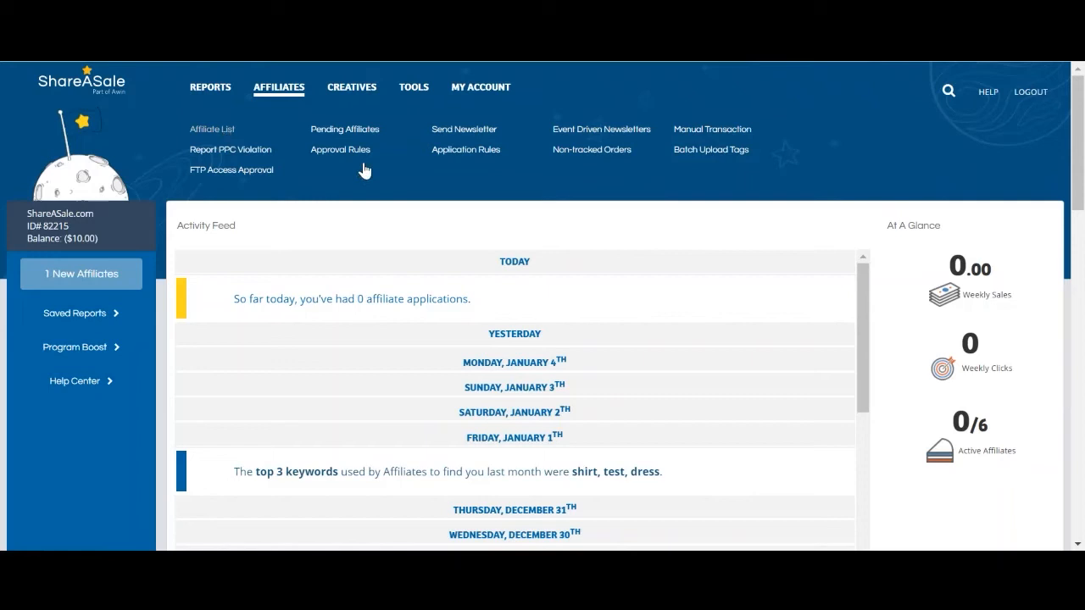
{"action": "left_click", "coordinate": [212, 129]}
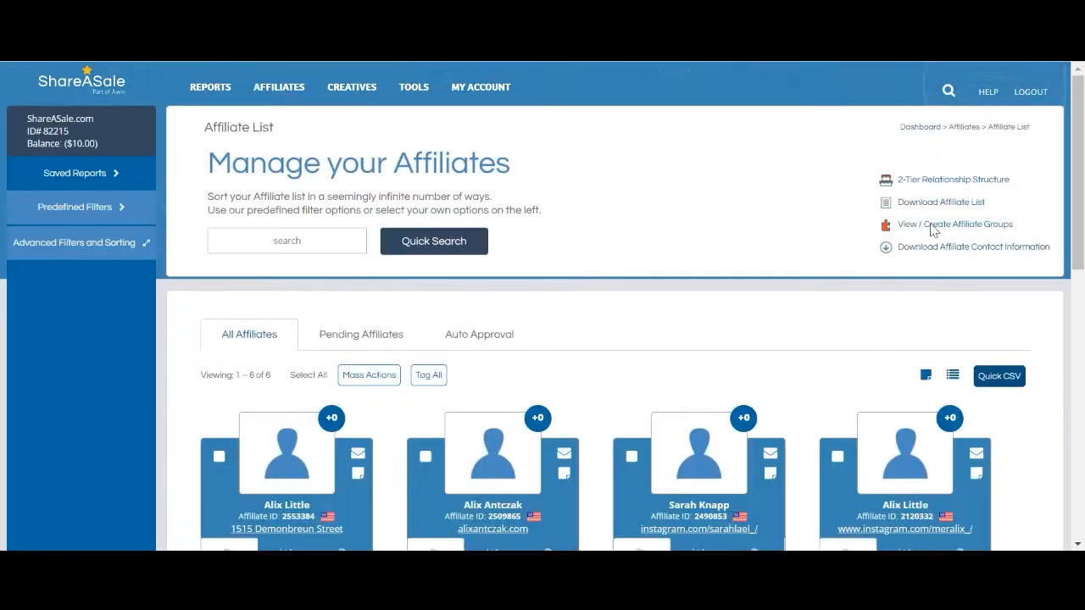
{"action": "left_click", "coordinate": [954, 224]}
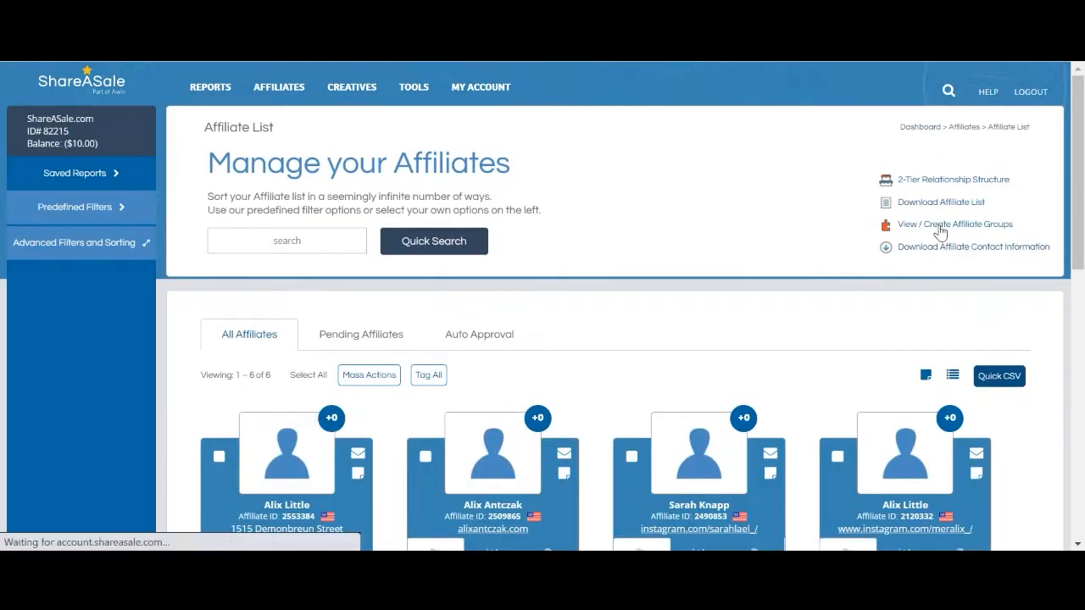
Create and confirm a new affiliate group Group1 with a custom sale commission of 8%
{"action": "left_click", "coordinate": [953, 223]}
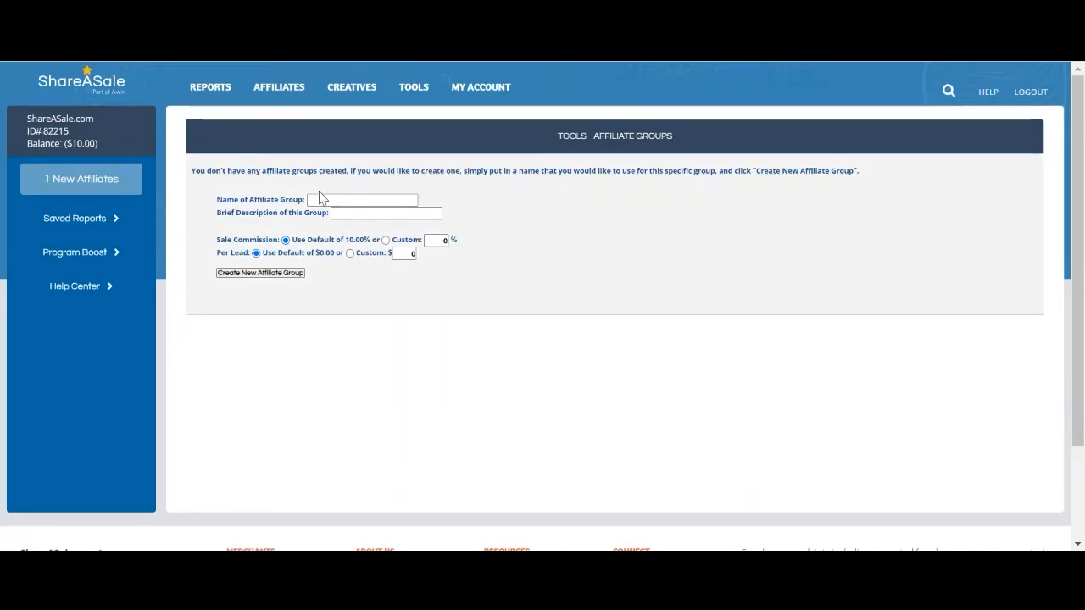
{"action": "type", "text": "Group1"}
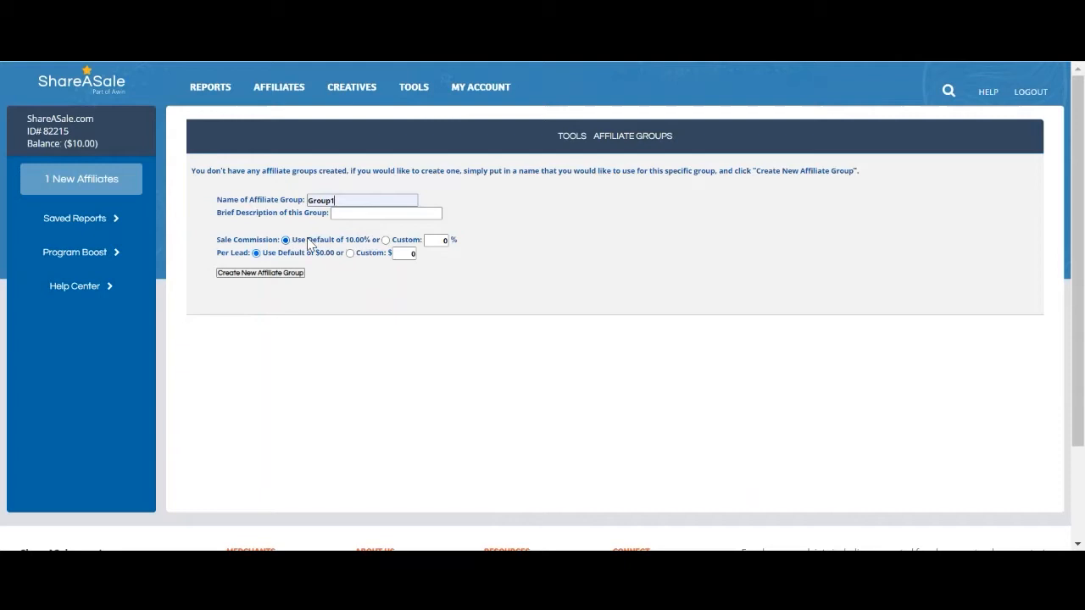
{"action": "mouse_move", "coordinate": [388, 240]}
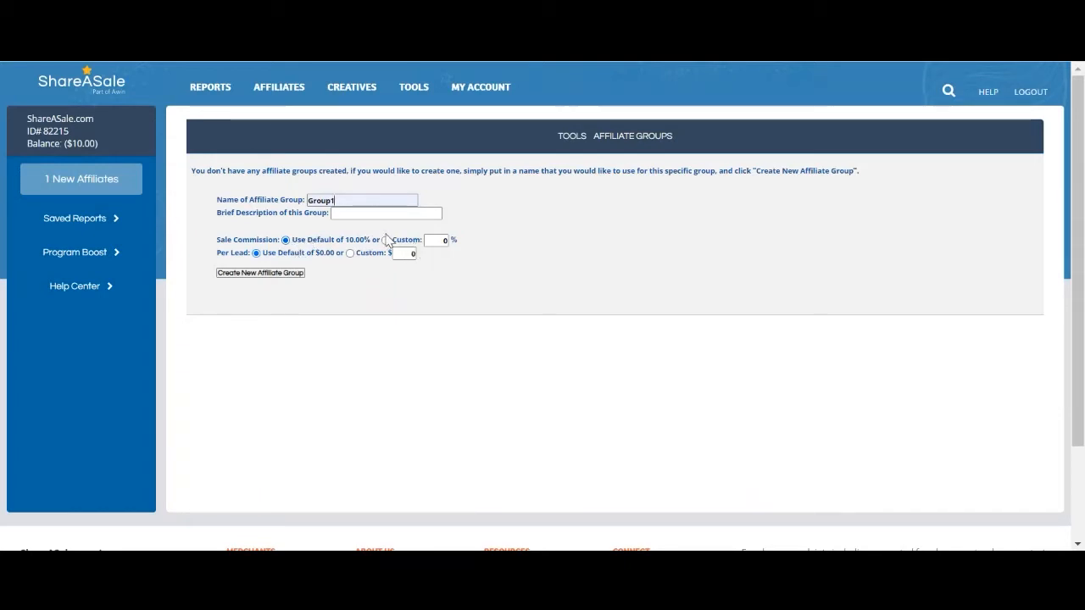
{"action": "left_click", "coordinate": [383, 239]}
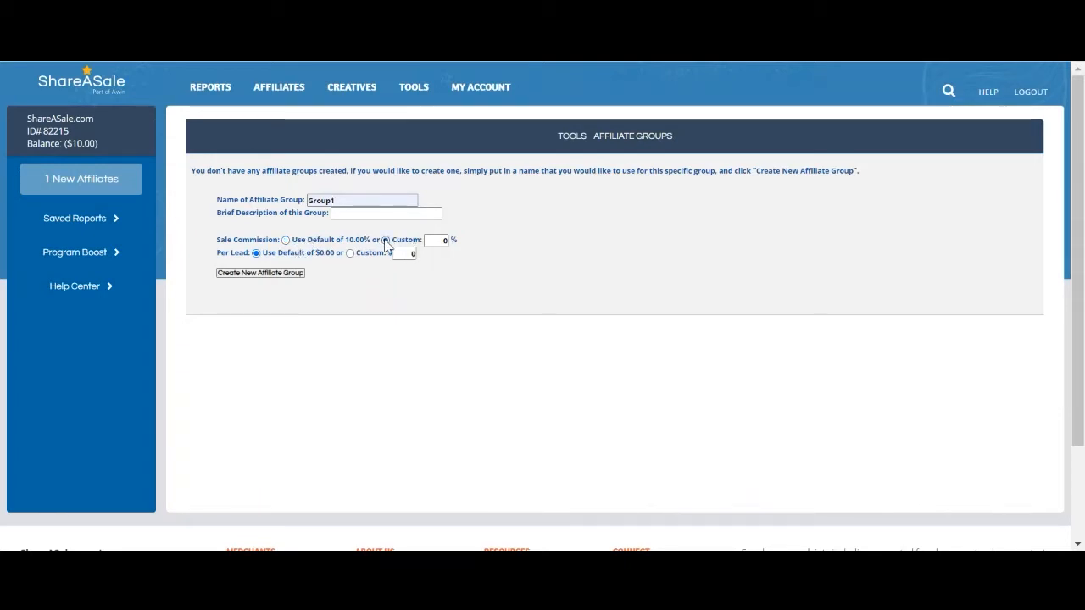
{"action": "left_click", "coordinate": [386, 241]}
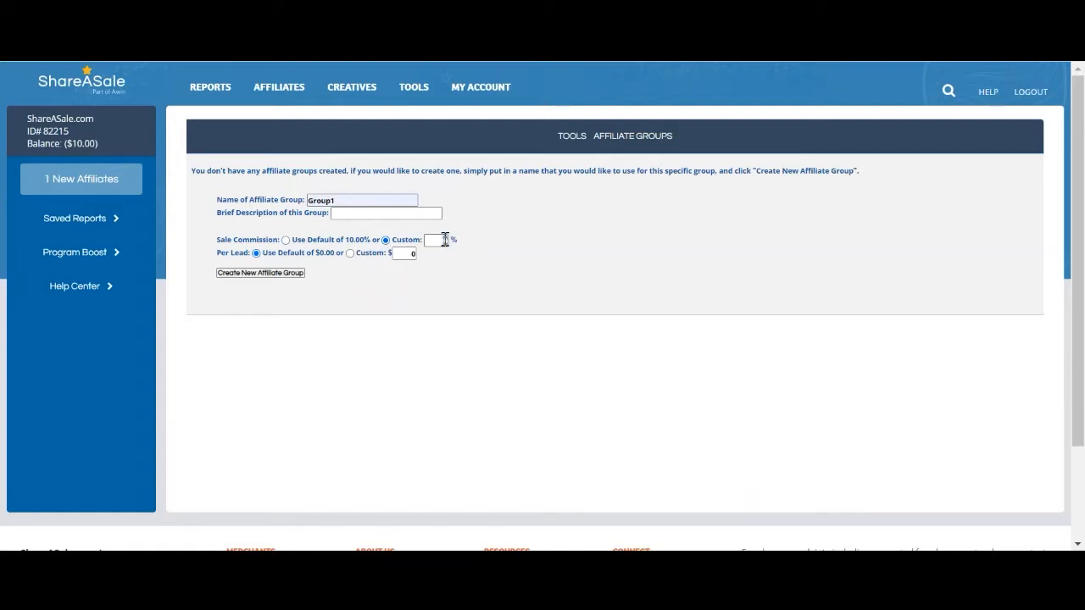
{"action": "type", "text": "8"}
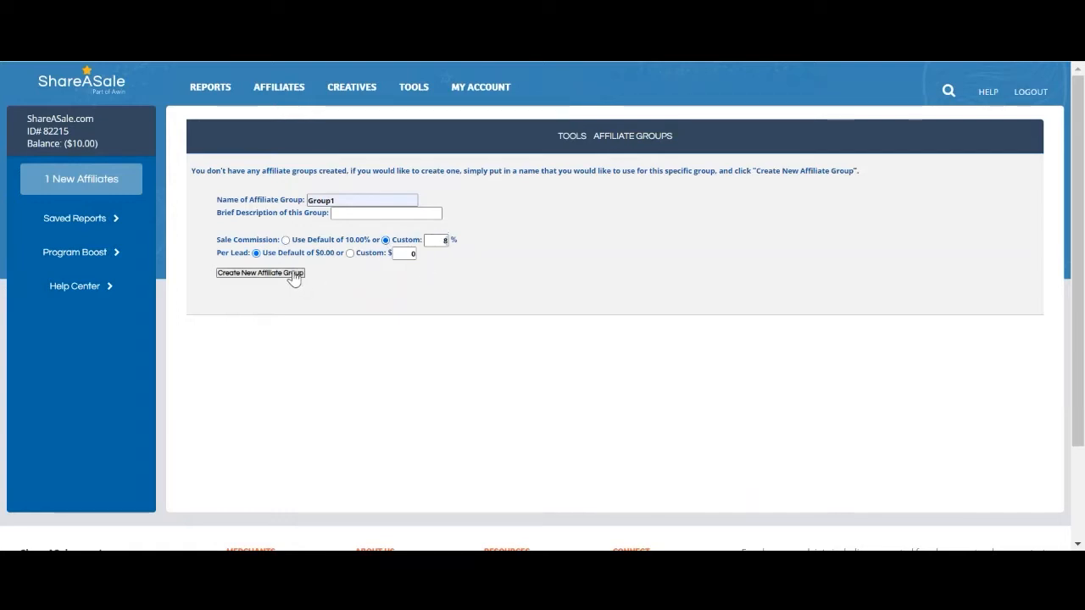
{"action": "left_click", "coordinate": [261, 272]}
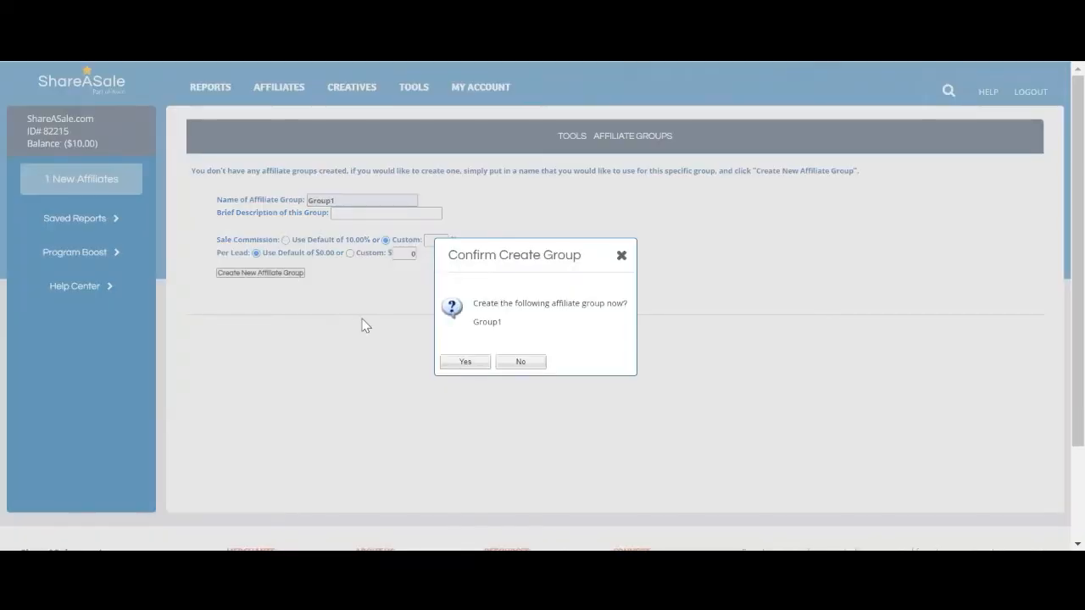
{"action": "left_click", "coordinate": [465, 363]}
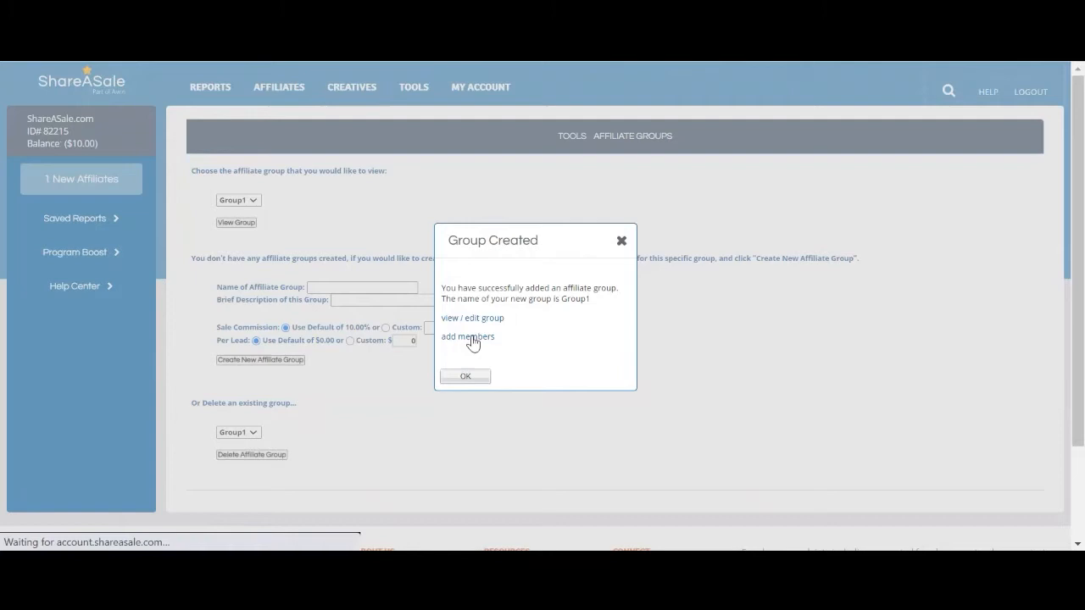
{"action": "left_click", "coordinate": [468, 336]}
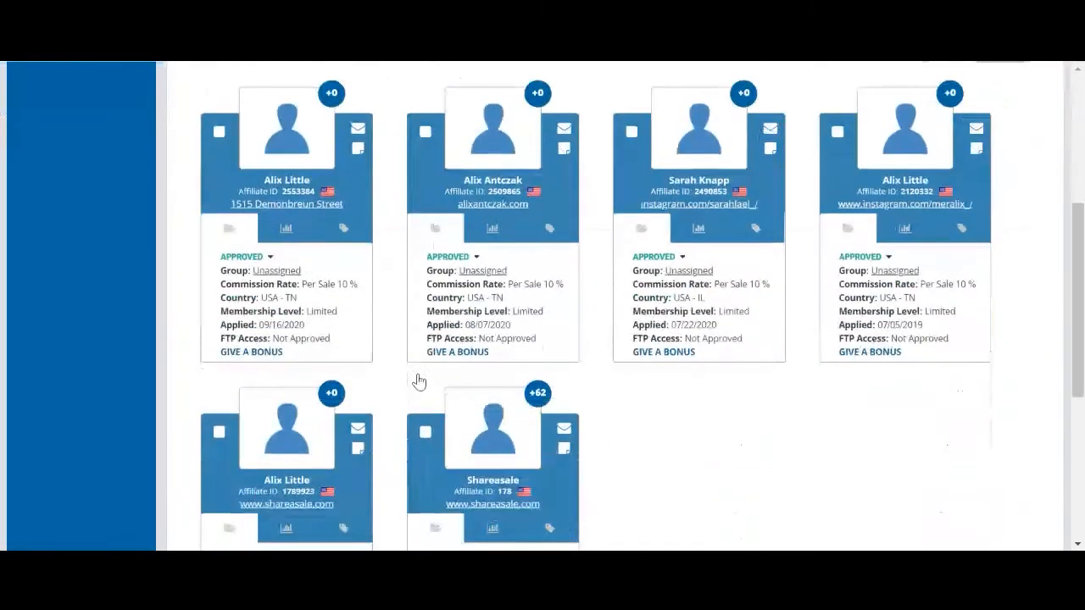
{"action": "mouse_move", "coordinate": [332, 261]}
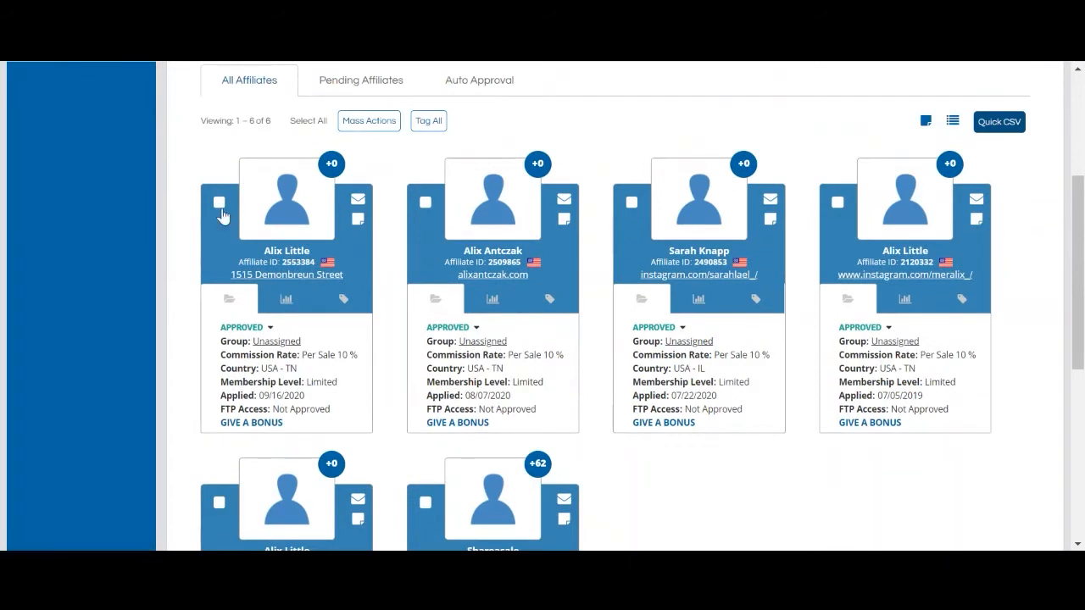
{"action": "left_click", "coordinate": [218, 201]}
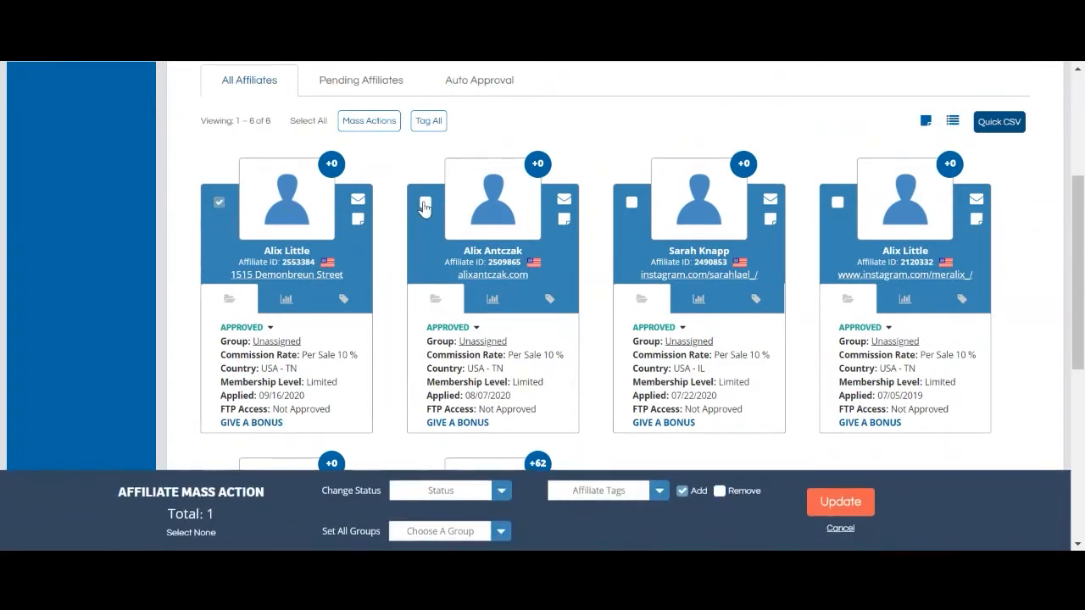
{"action": "left_click", "coordinate": [424, 204]}
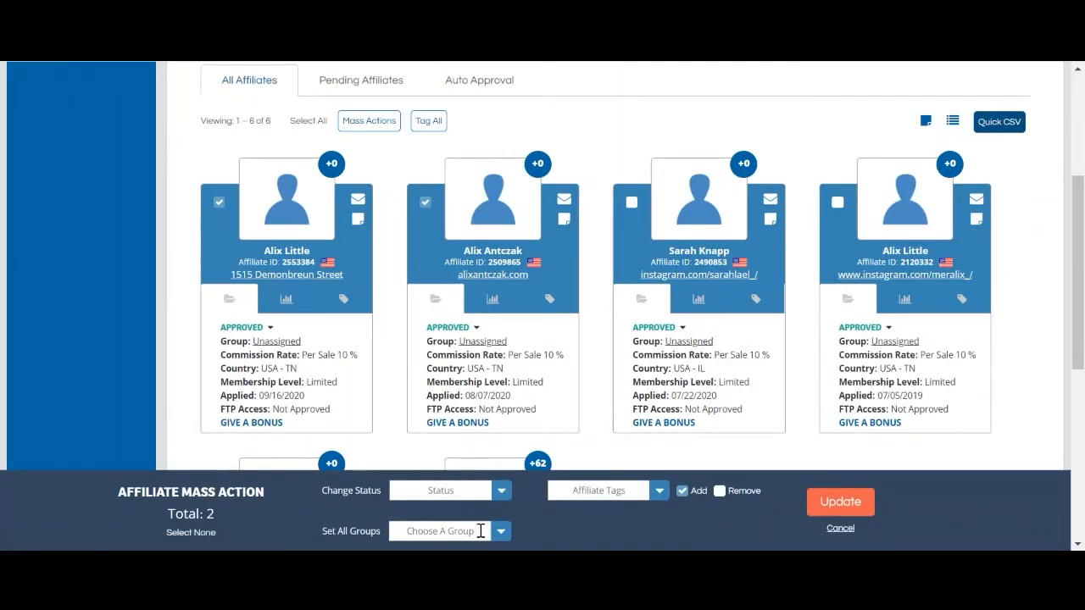
{"action": "left_click", "coordinate": [449, 531]}
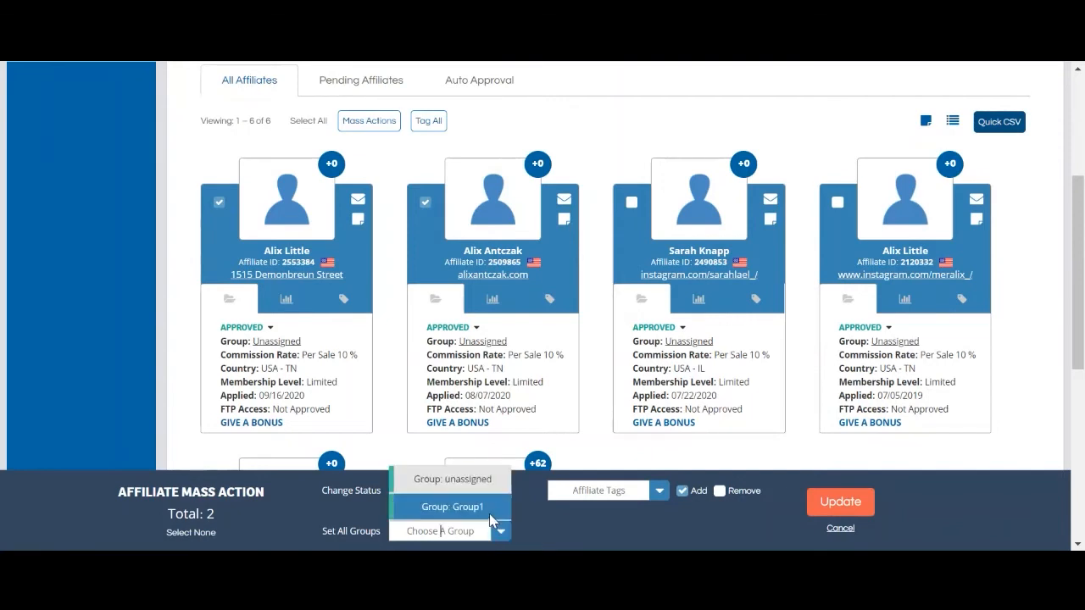
{"action": "left_click", "coordinate": [451, 507]}
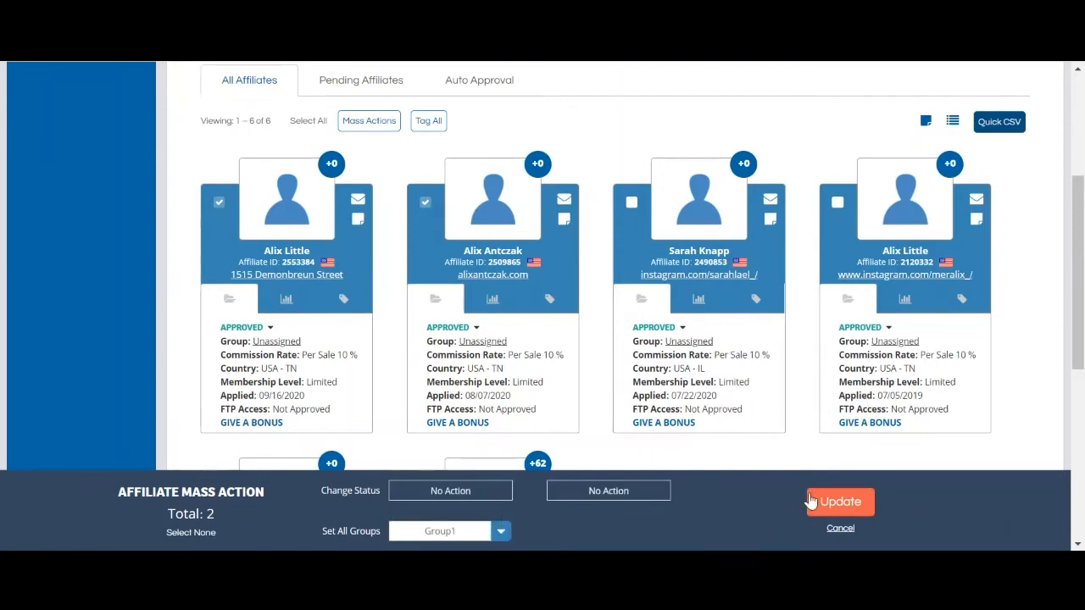
{"action": "left_click", "coordinate": [839, 501]}
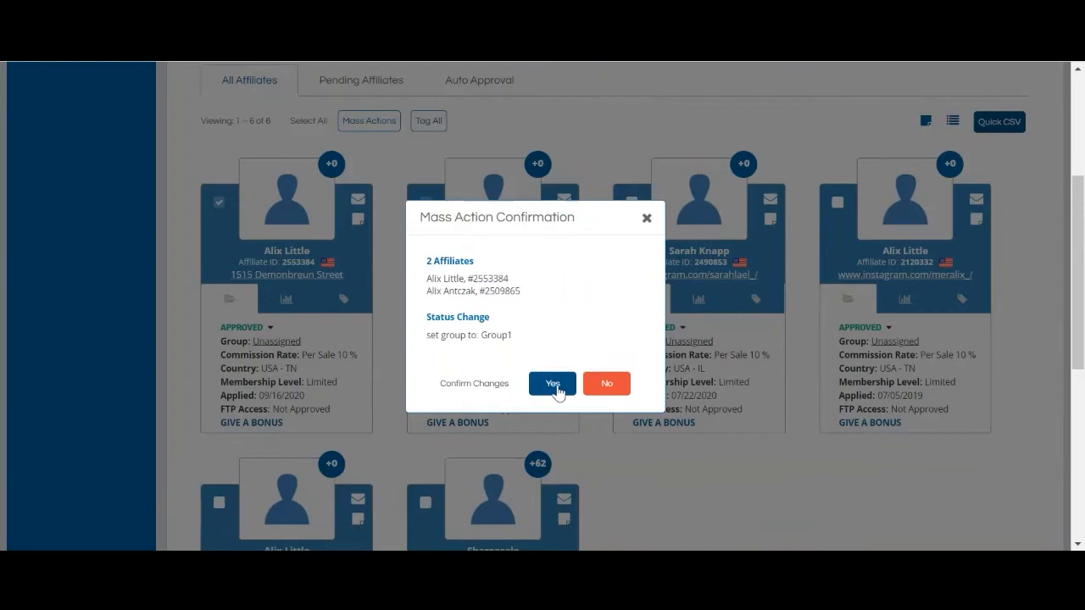
{"action": "left_click", "coordinate": [552, 383]}
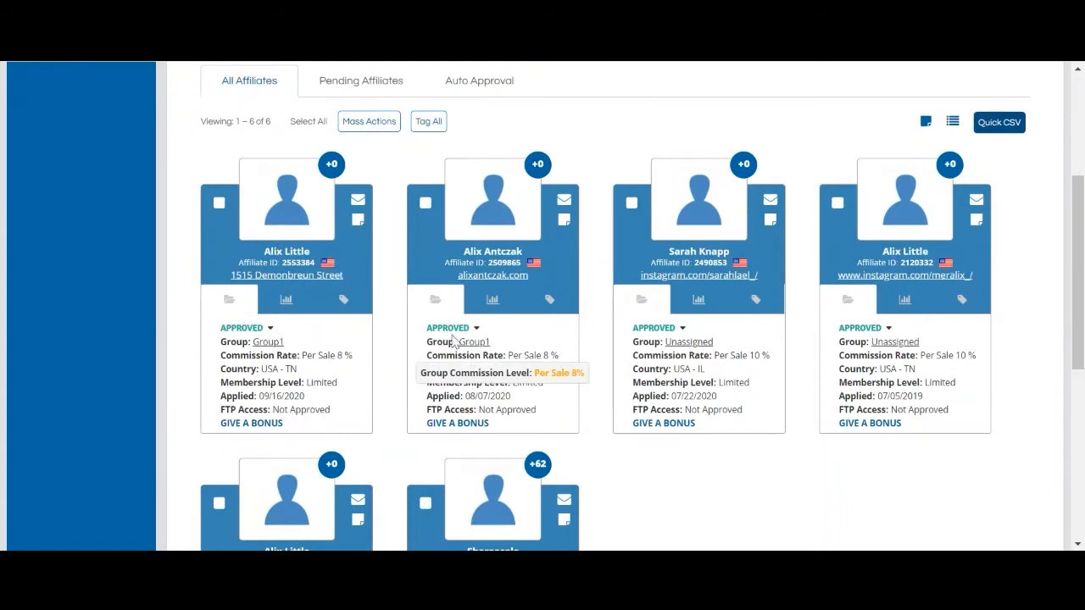
Set both grouped affiliates back to Unassigned and confirm their removal from Group1
{"action": "left_click", "coordinate": [219, 204]}
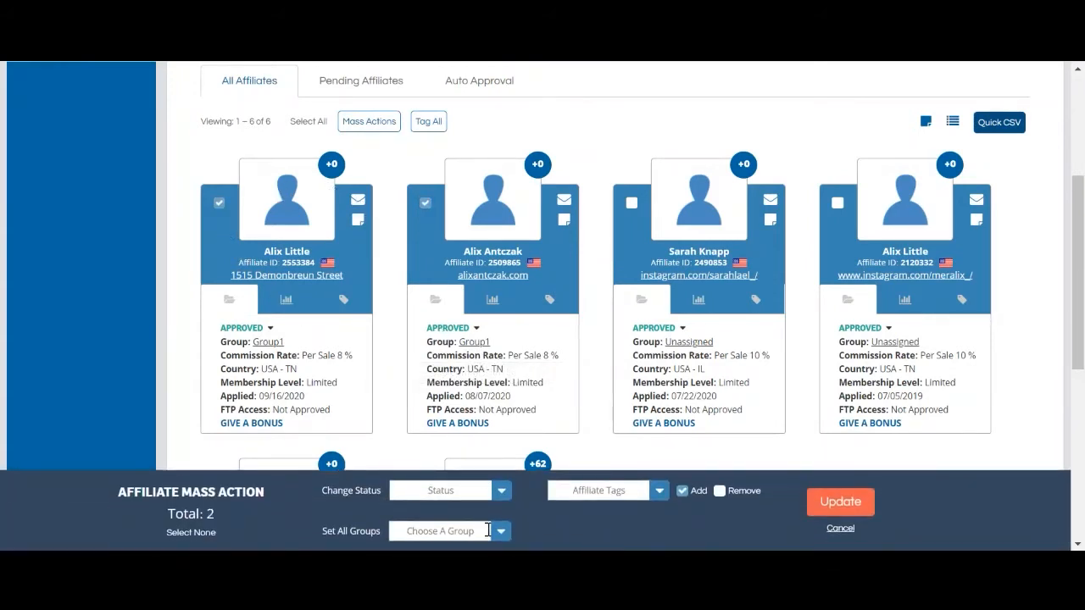
{"action": "left_click", "coordinate": [449, 531]}
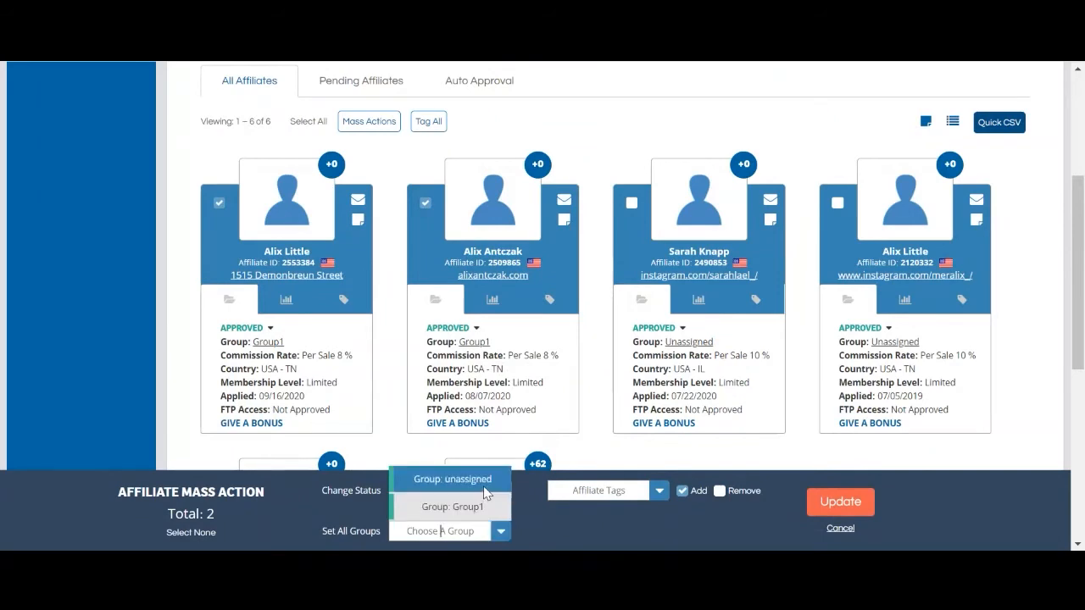
{"action": "left_click", "coordinate": [839, 501]}
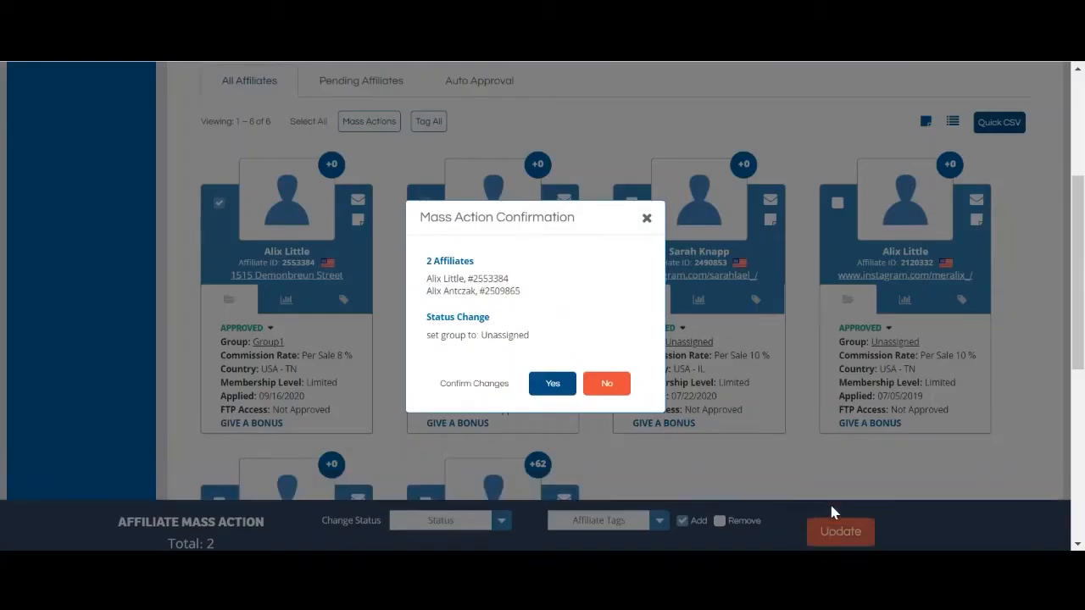
{"action": "left_click", "coordinate": [553, 383]}
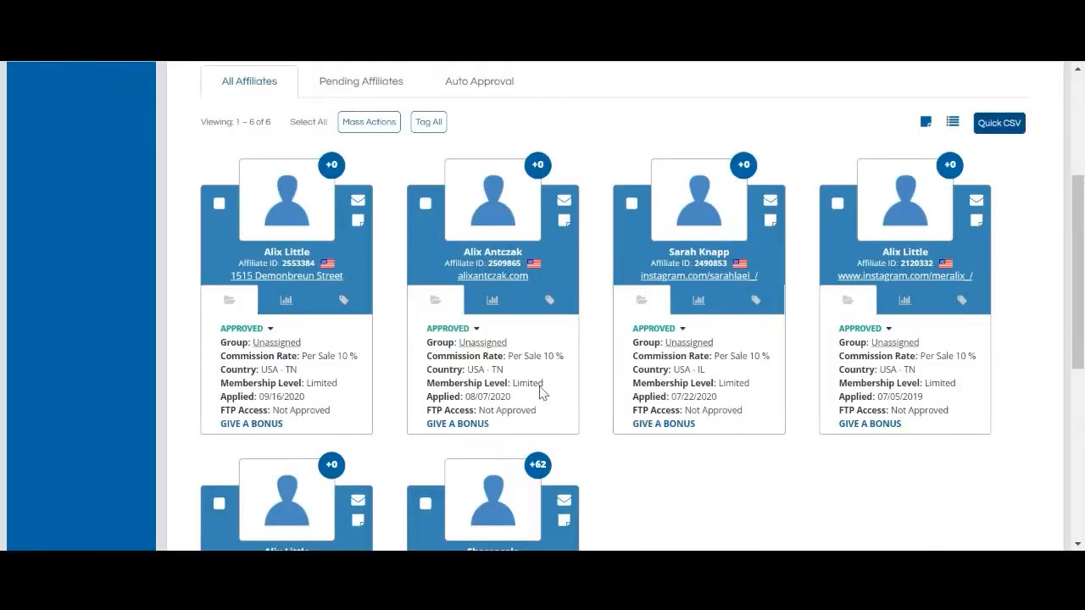
Delete the Group1 affiliate group from the groups page, confirming and acknowledging the deletion
{"action": "scroll", "scroll_direction": "up", "scroll_amount": 3}
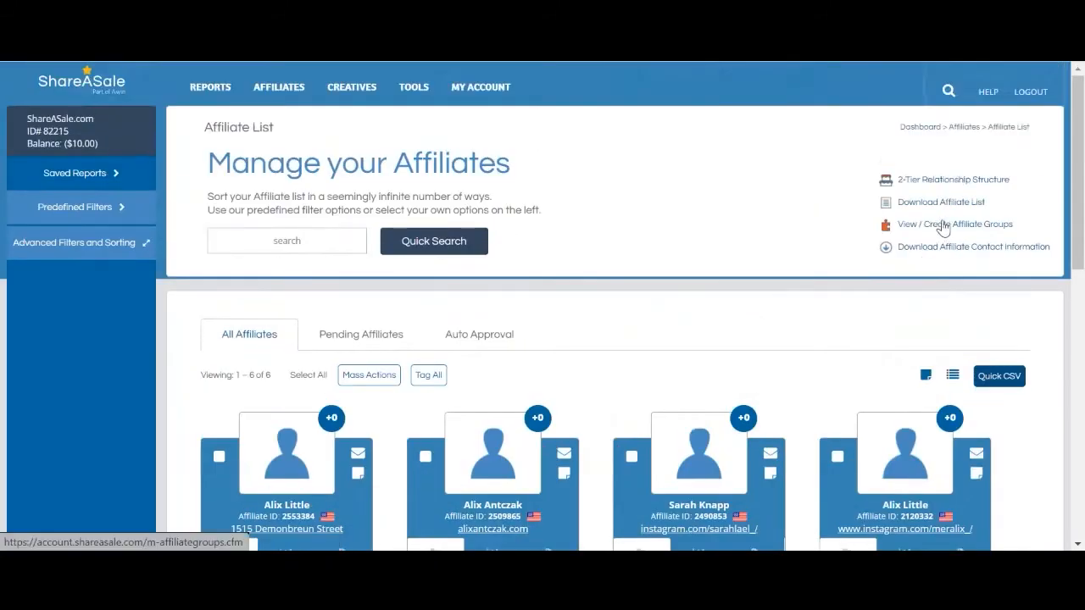
{"action": "left_click", "coordinate": [954, 224]}
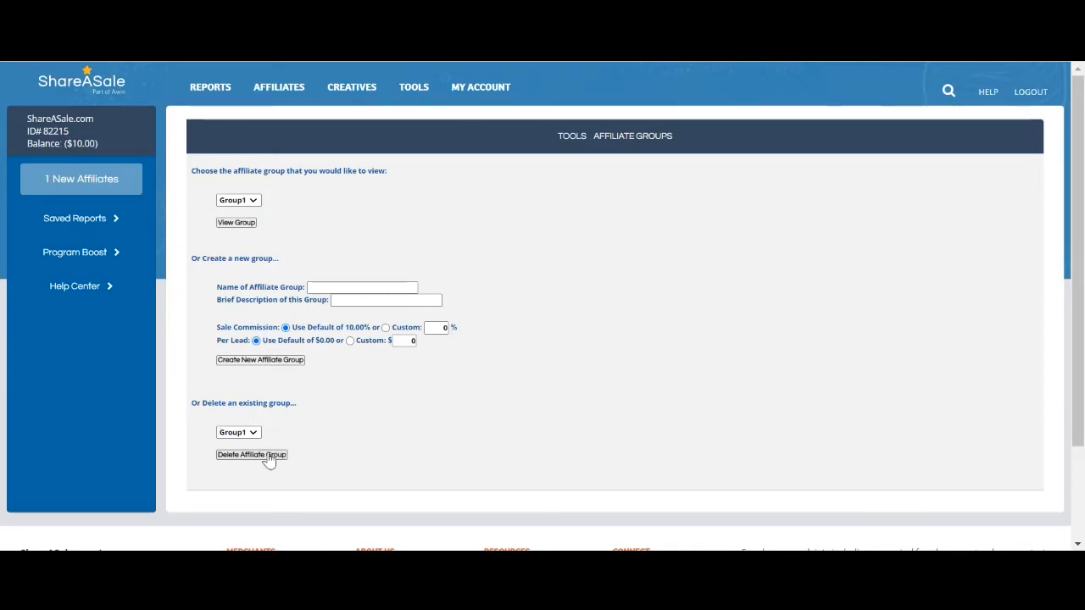
{"action": "left_click", "coordinate": [251, 454]}
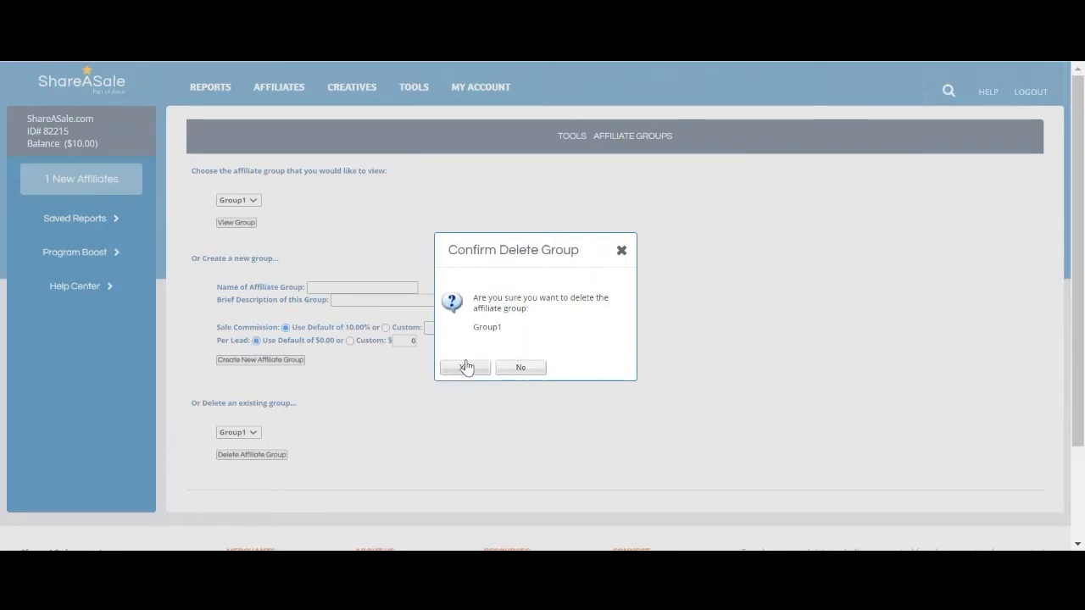
{"action": "left_click", "coordinate": [464, 366]}
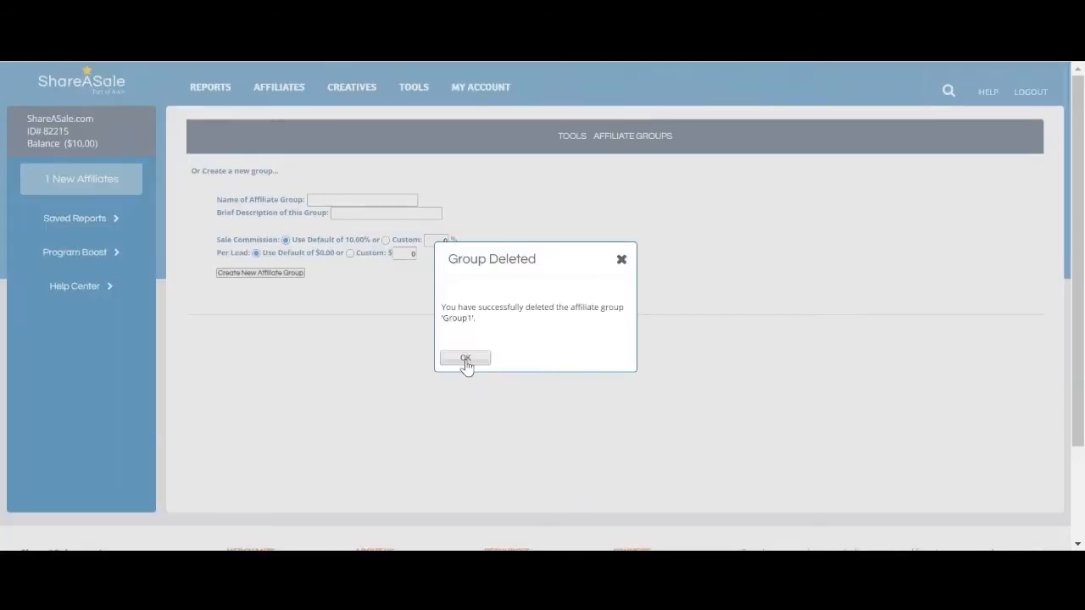
{"action": "left_click", "coordinate": [464, 356]}
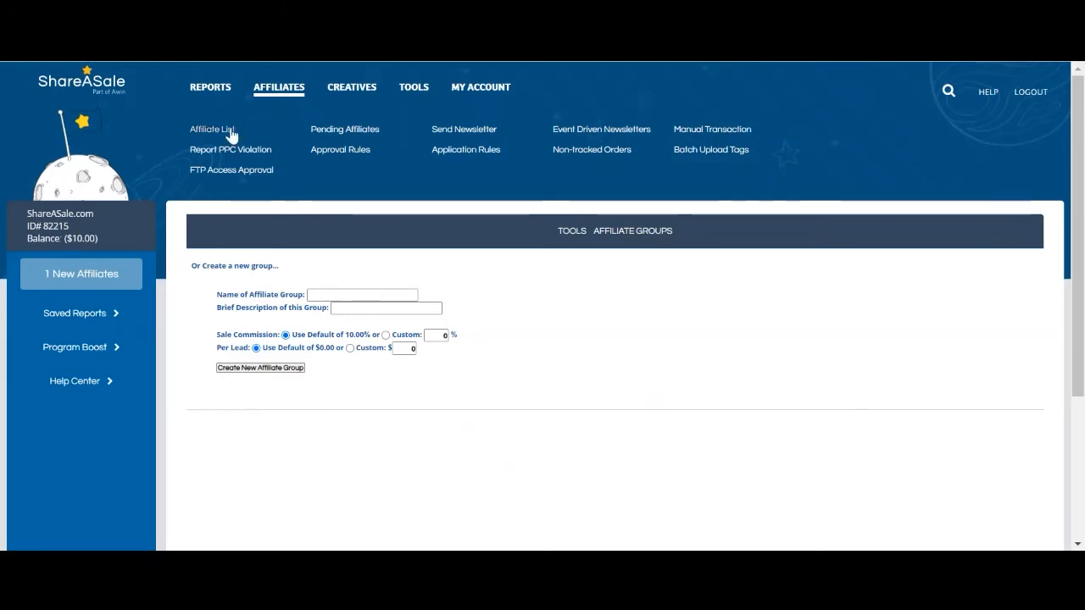
{"action": "mouse_move", "coordinate": [212, 129]}
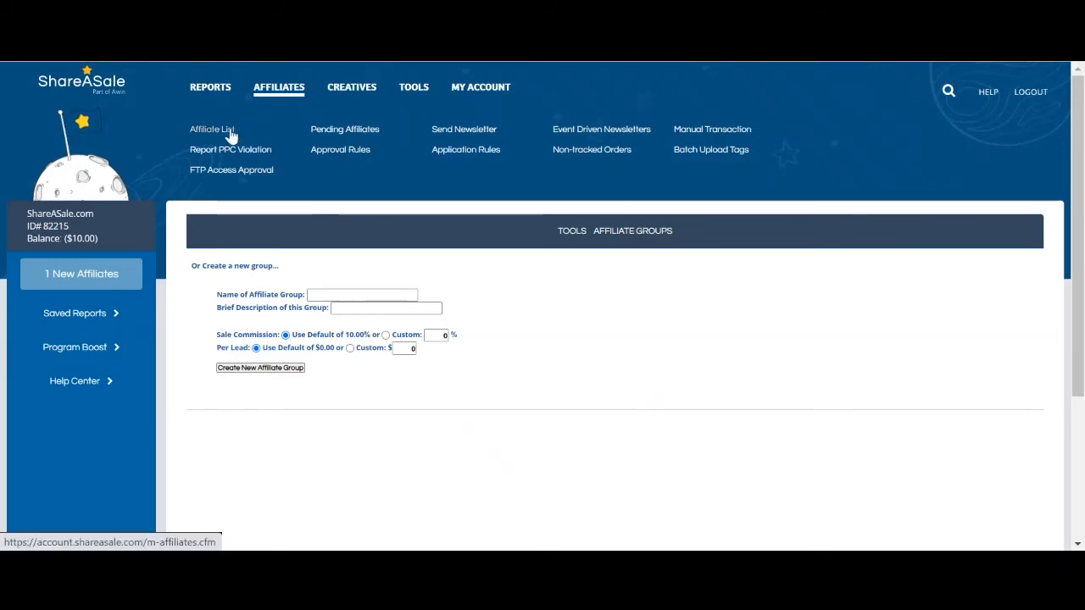
Go back to the Affiliate List showing all six affiliates
{"action": "left_click", "coordinate": [211, 129]}
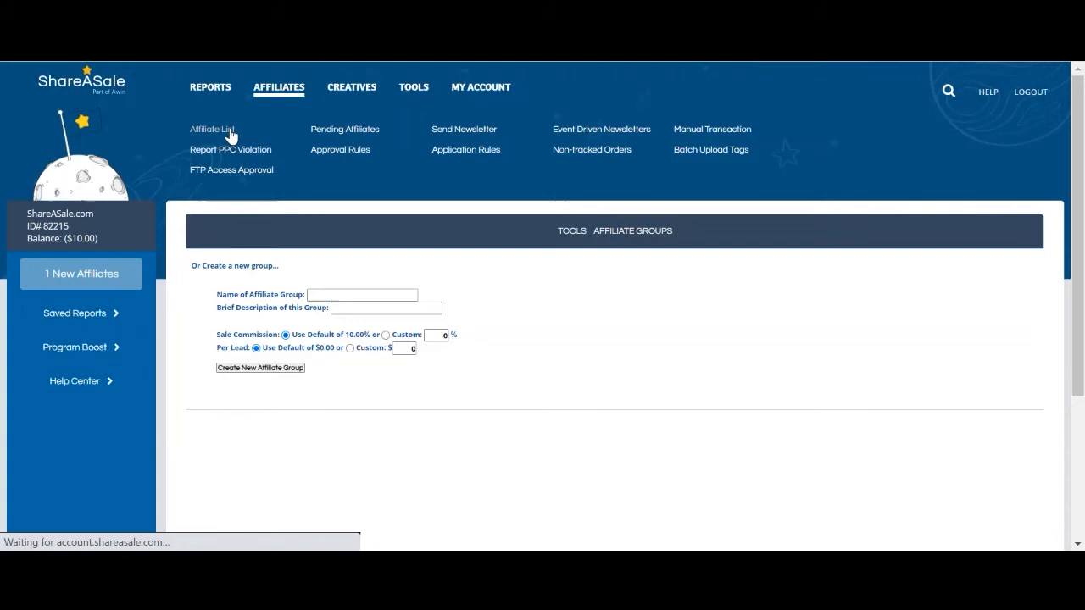
{"action": "left_click", "coordinate": [212, 128]}
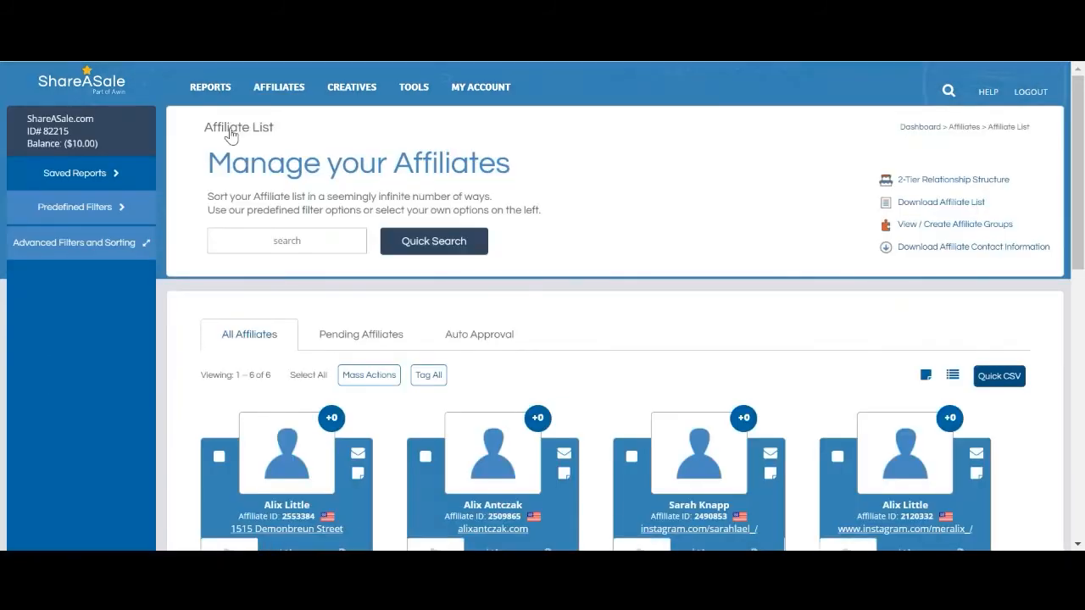
{"action": "mouse_move", "coordinate": [275, 109]}
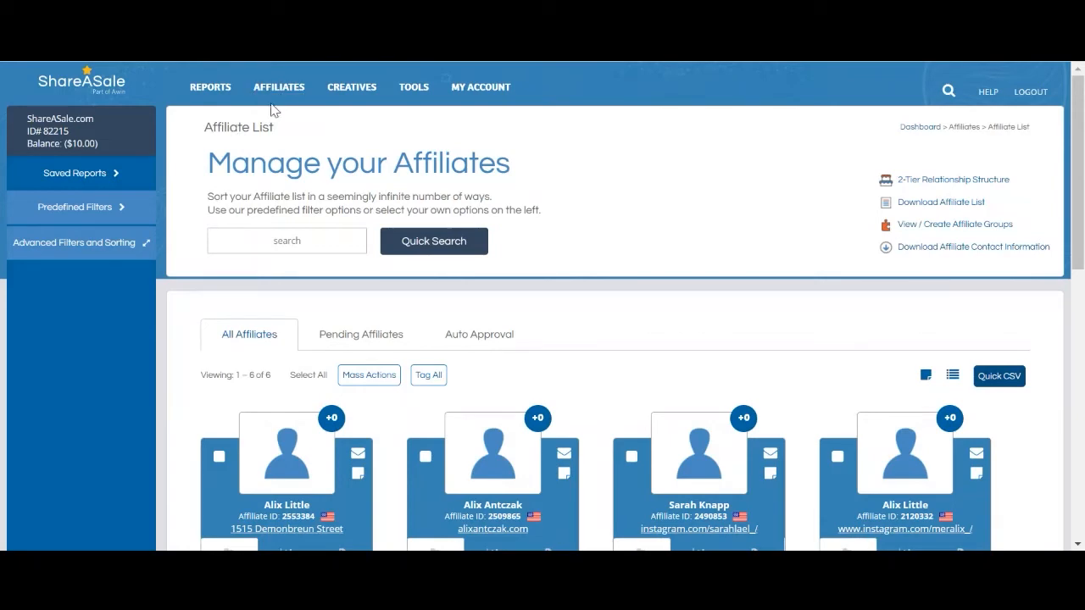
{"action": "scroll", "scroll_direction": "down", "scroll_amount": 3}
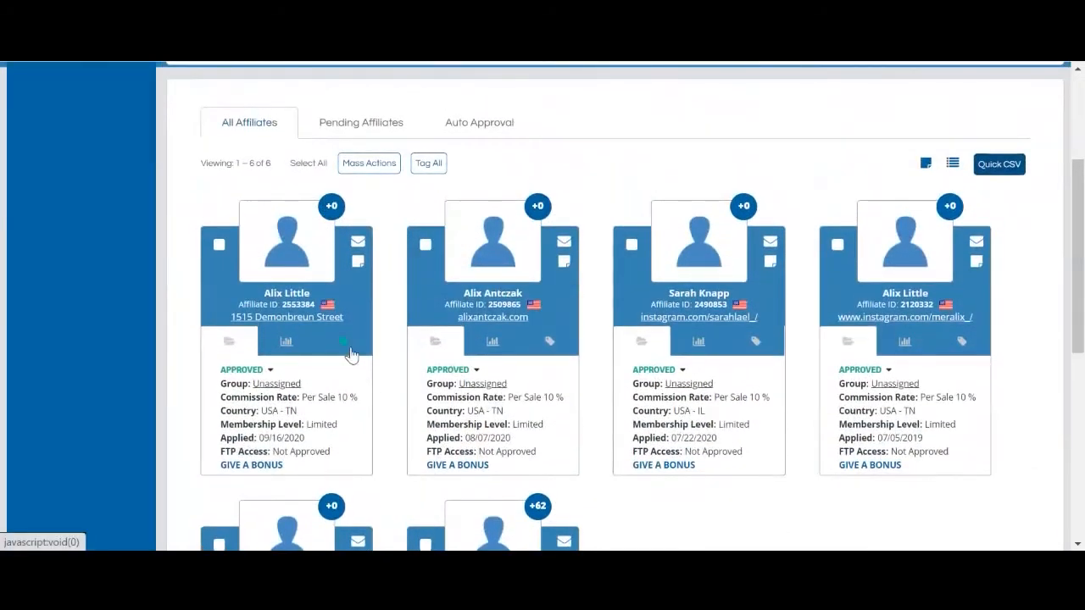
{"action": "left_click", "coordinate": [343, 341]}
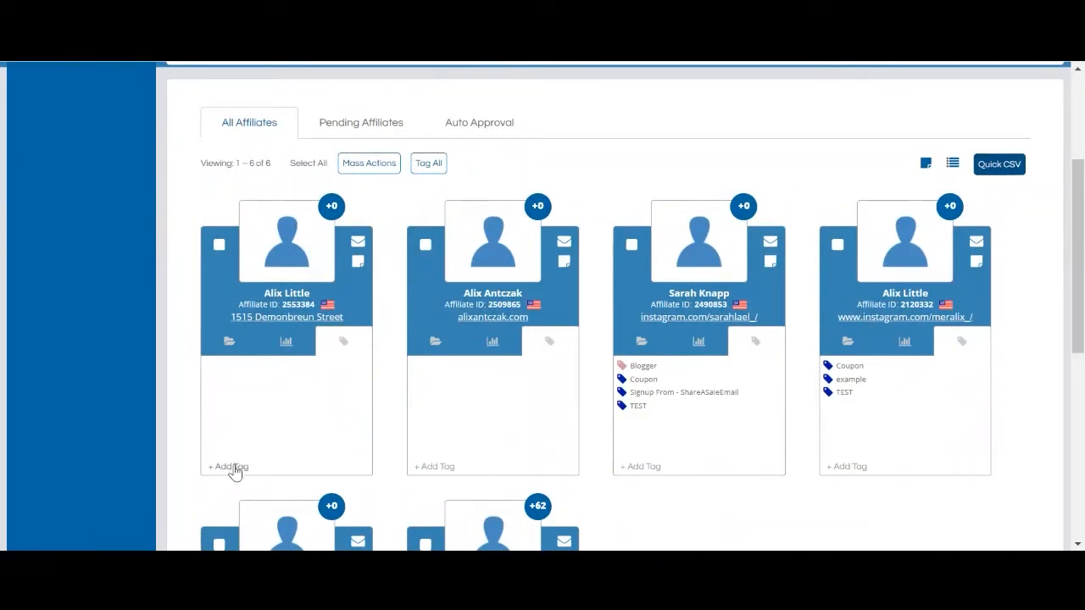
{"action": "left_click", "coordinate": [227, 466]}
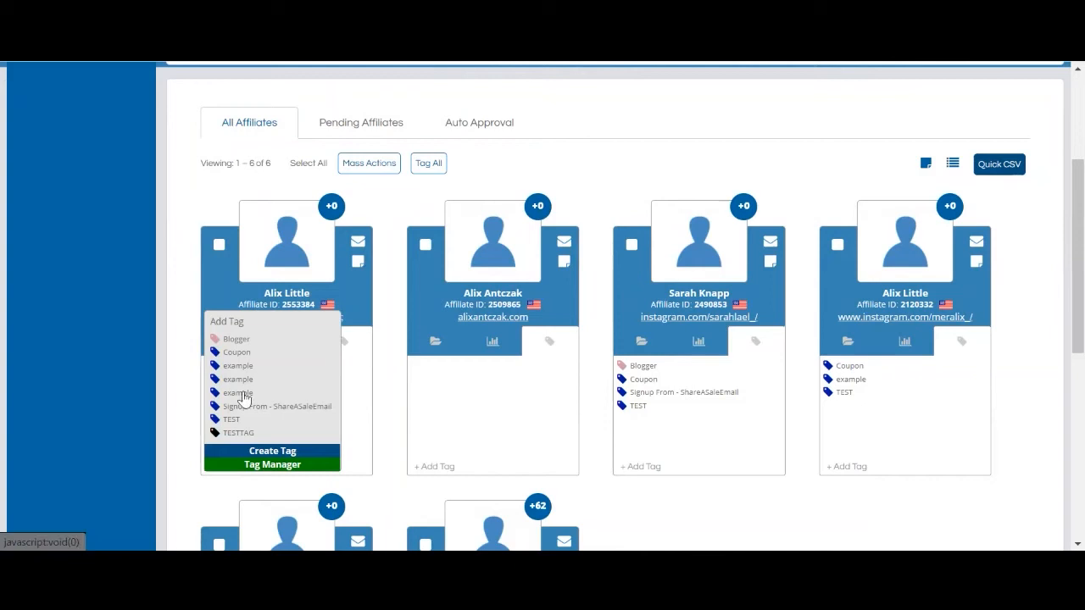
{"action": "mouse_move", "coordinate": [240, 449]}
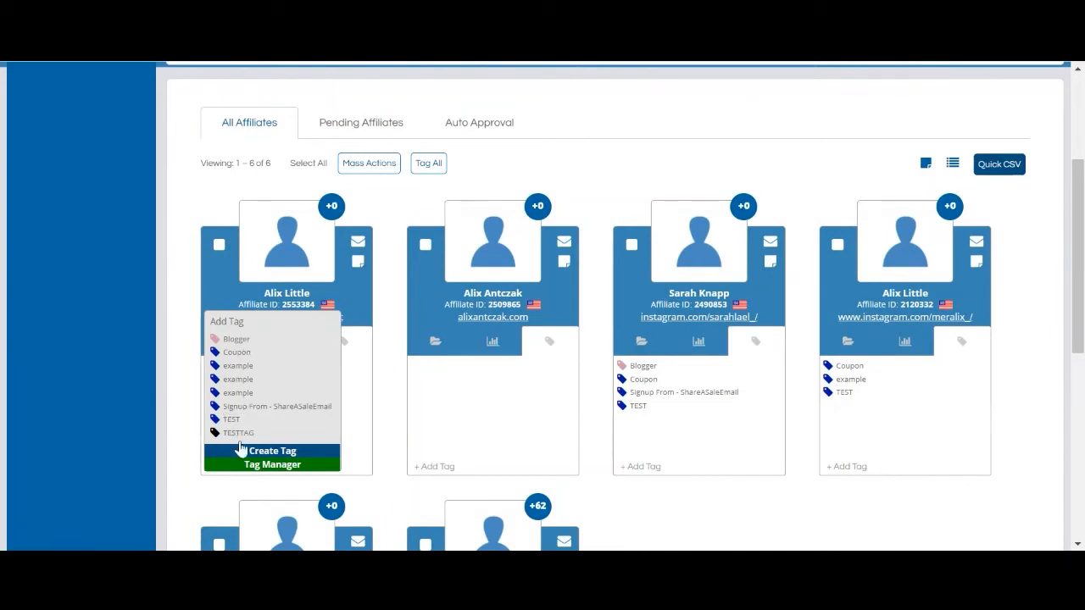
{"action": "left_click", "coordinate": [271, 451]}
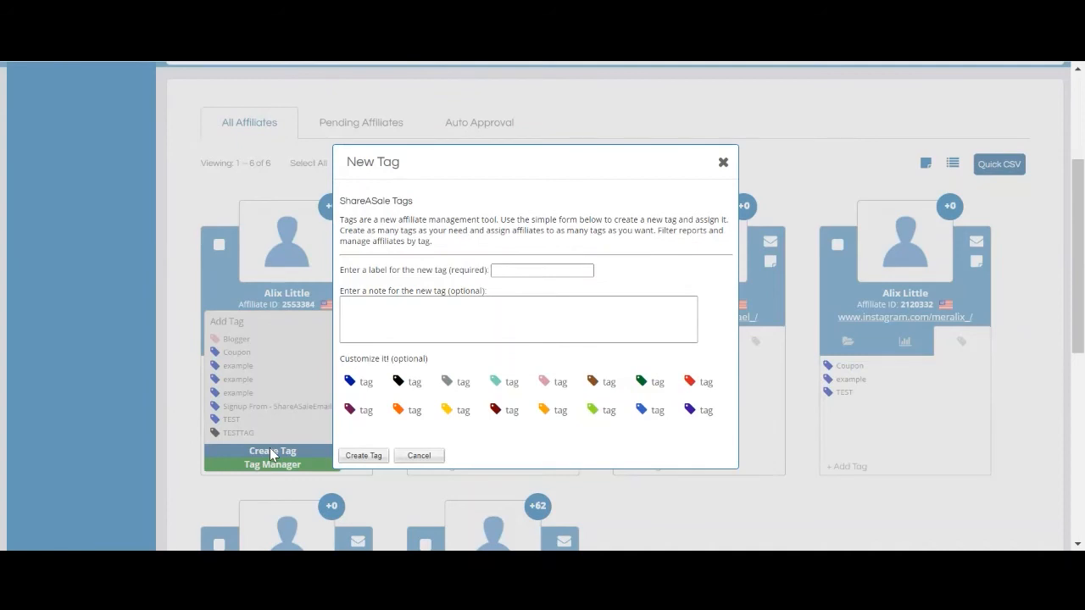
{"action": "left_click", "coordinate": [542, 270]}
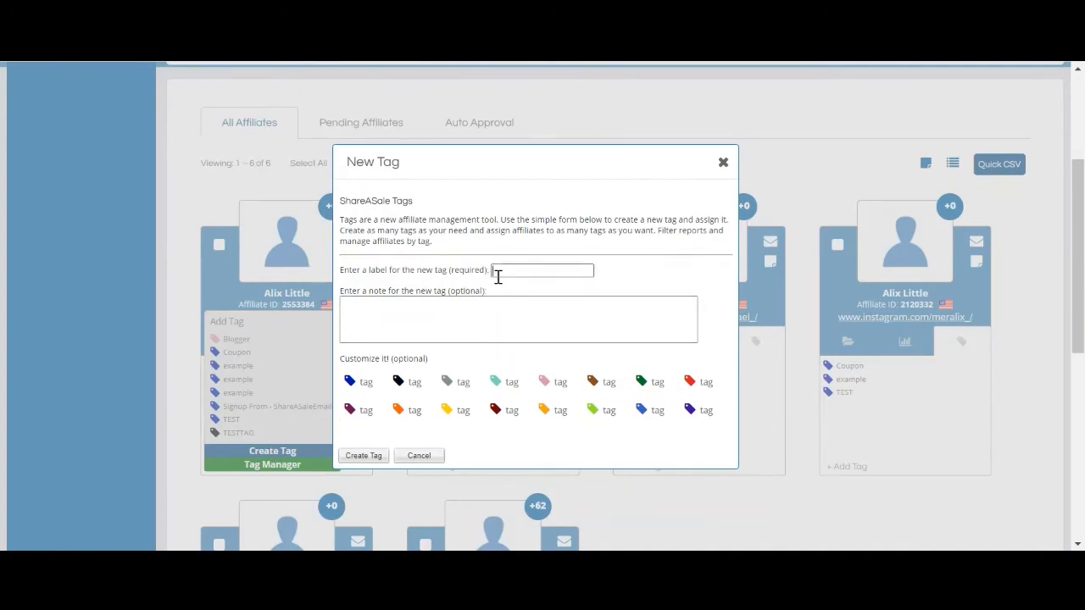
{"action": "left_click", "coordinate": [542, 271]}
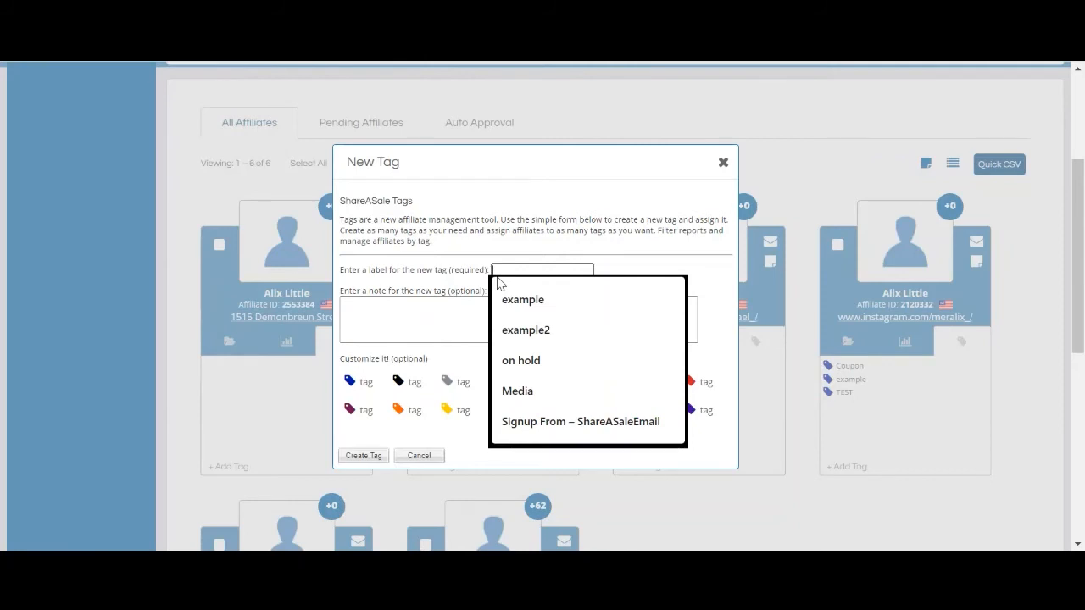
{"action": "left_click", "coordinate": [522, 298]}
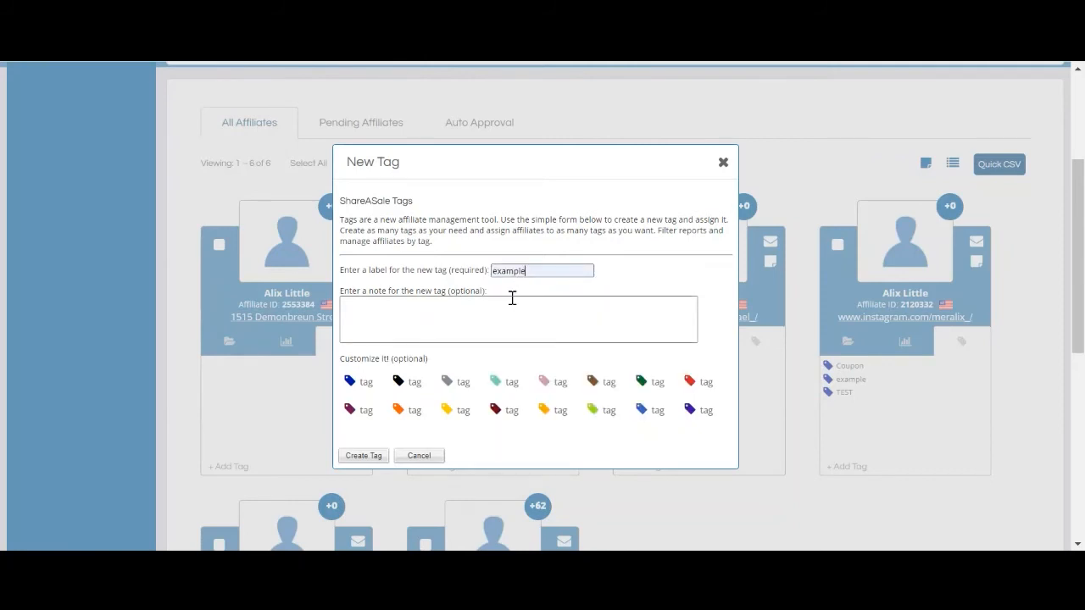
{"action": "mouse_move", "coordinate": [518, 320]}
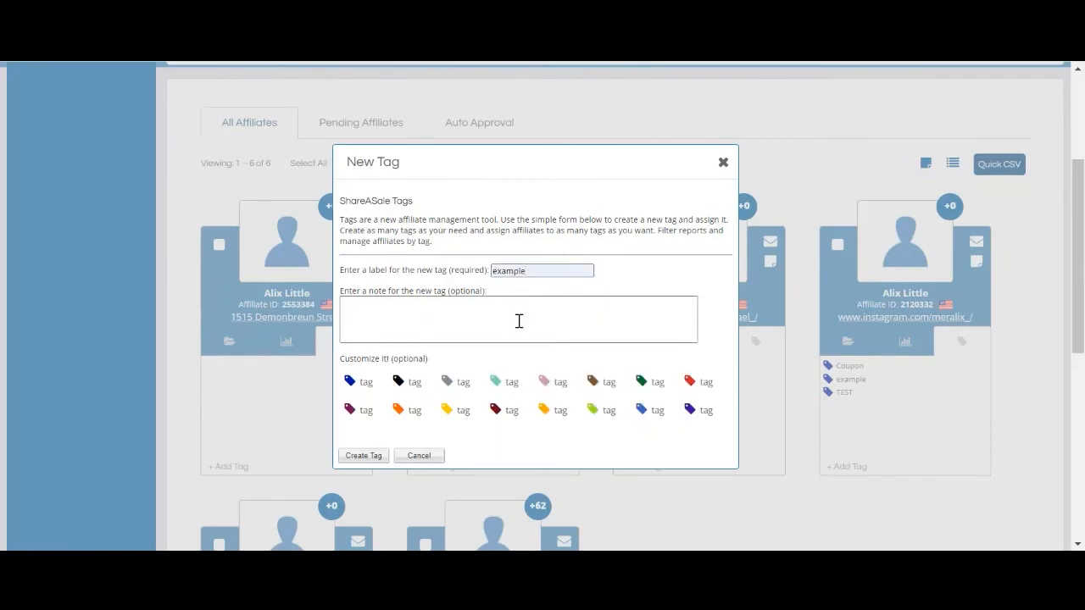
{"action": "mouse_move", "coordinate": [386, 386]}
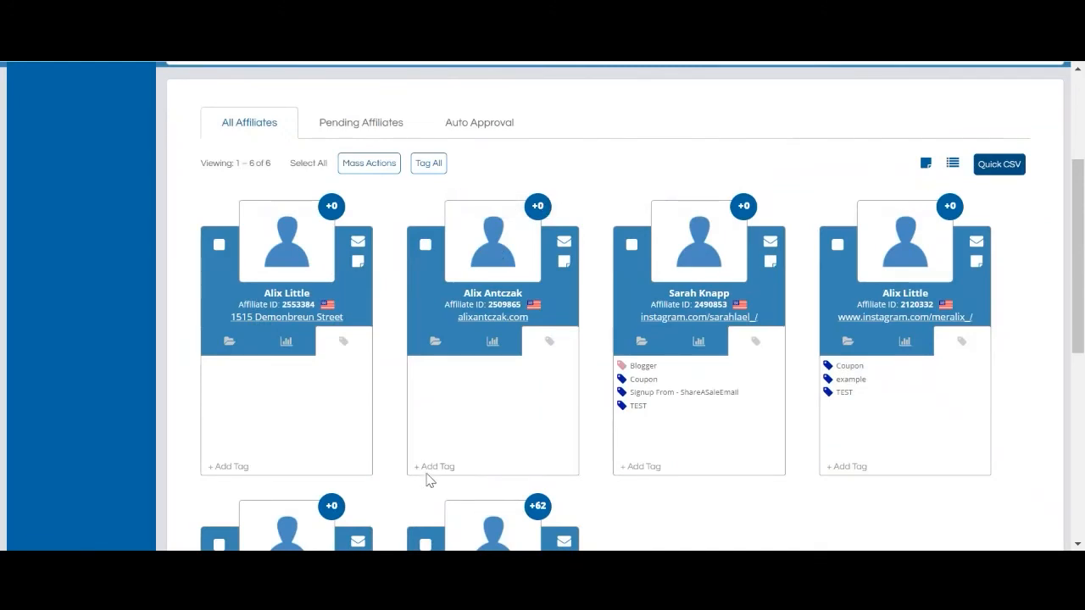
{"action": "left_click", "coordinate": [434, 467]}
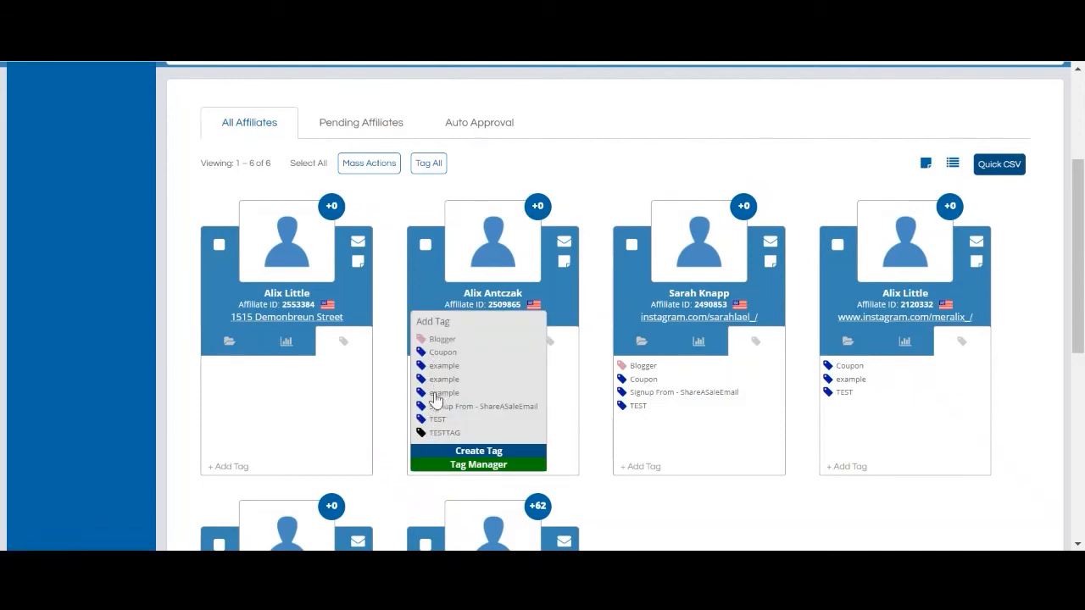
{"action": "left_click", "coordinate": [478, 464]}
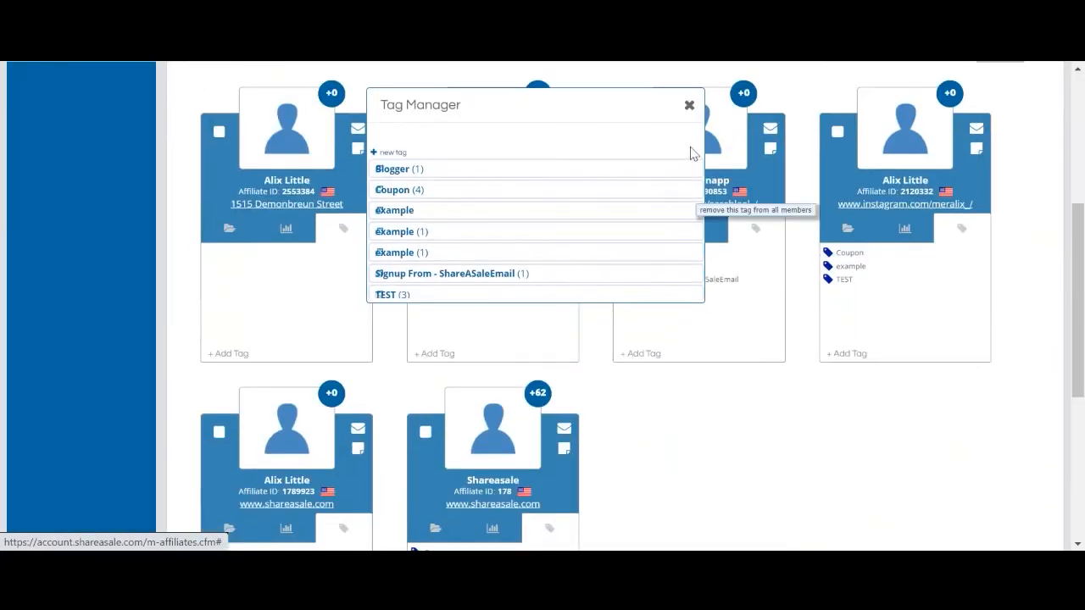
{"action": "left_click", "coordinate": [688, 105]}
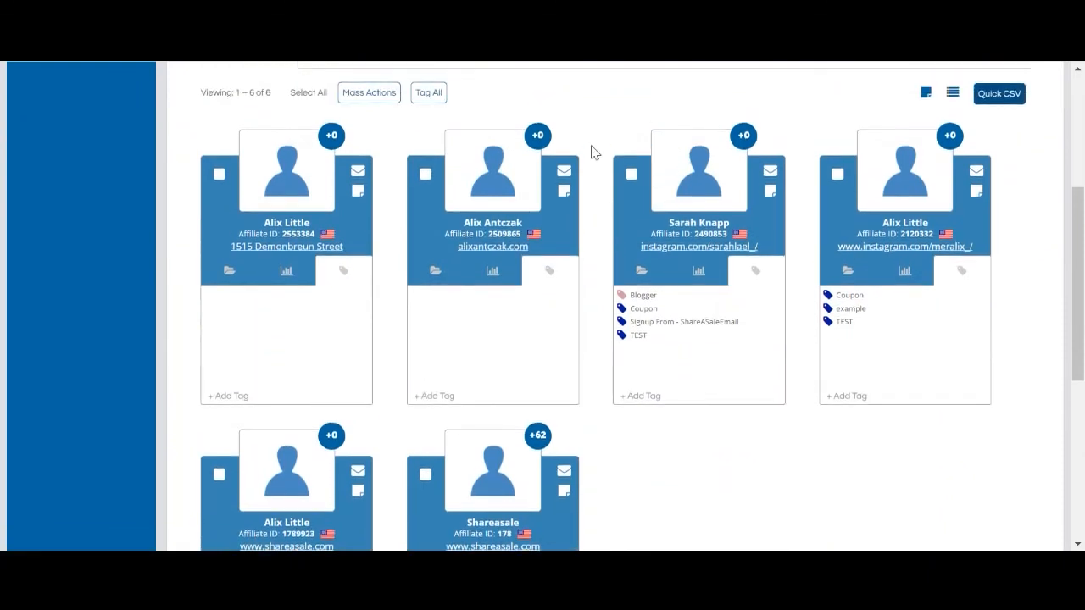
{"action": "mouse_move", "coordinate": [624, 295]}
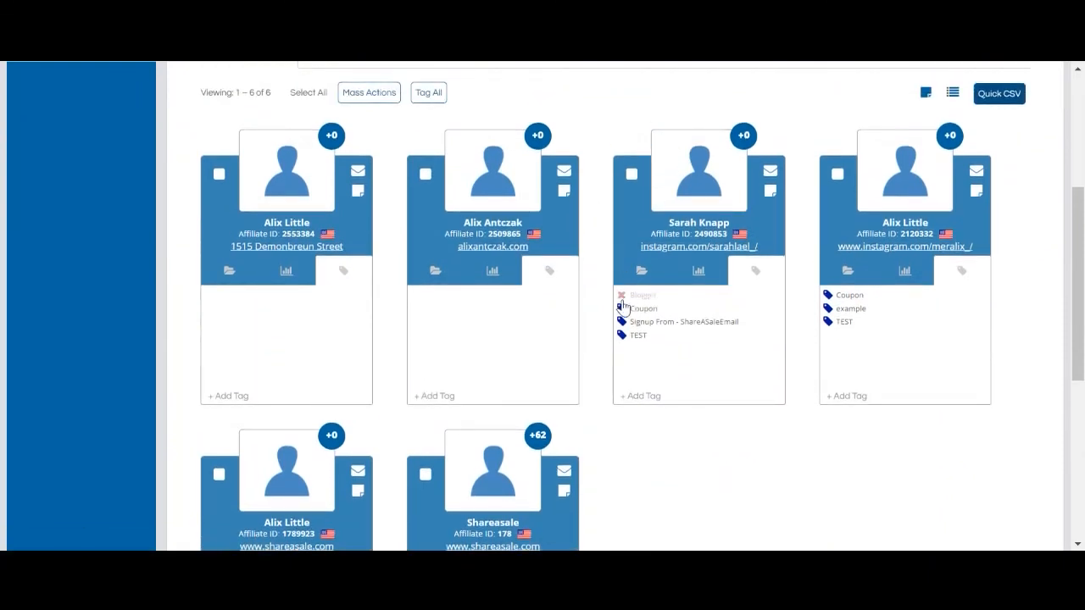